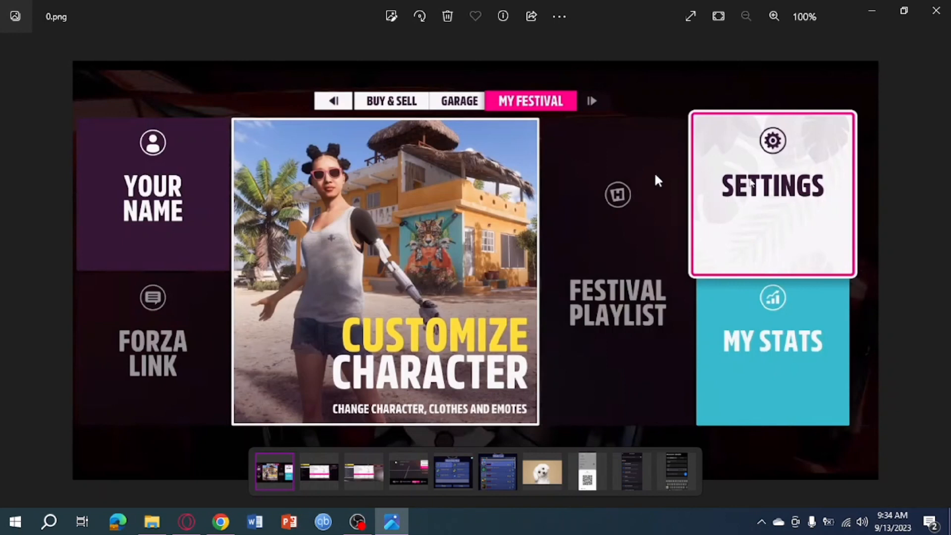
mouse_move(549, 115)
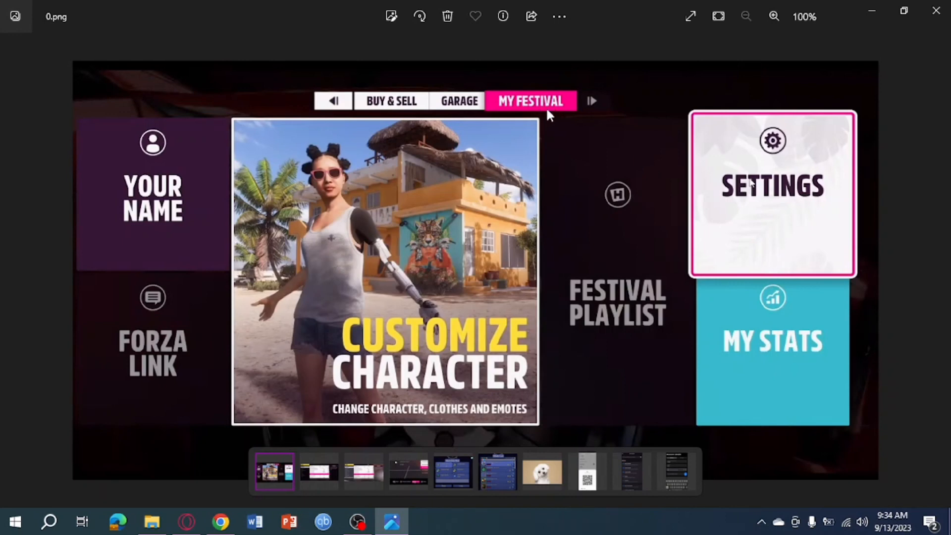
mouse_move(552, 113)
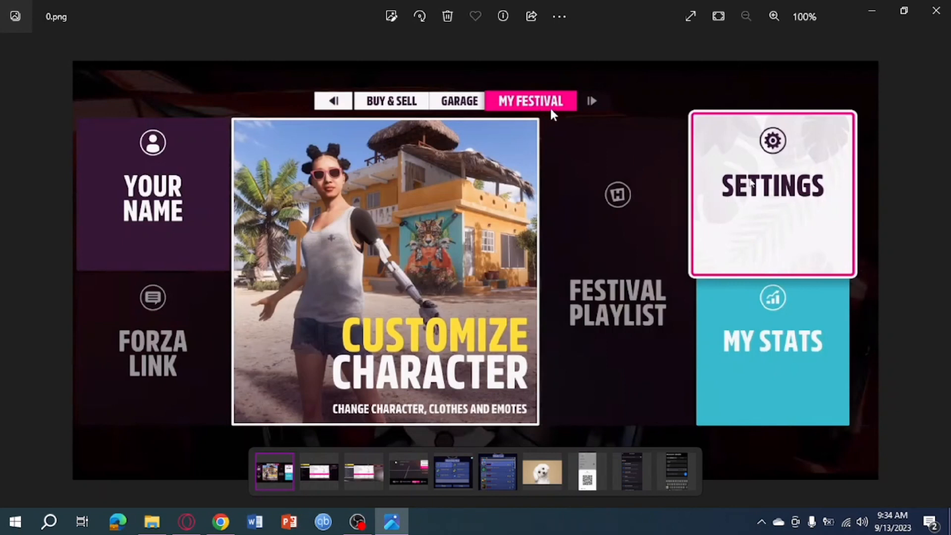
mouse_move(780, 220)
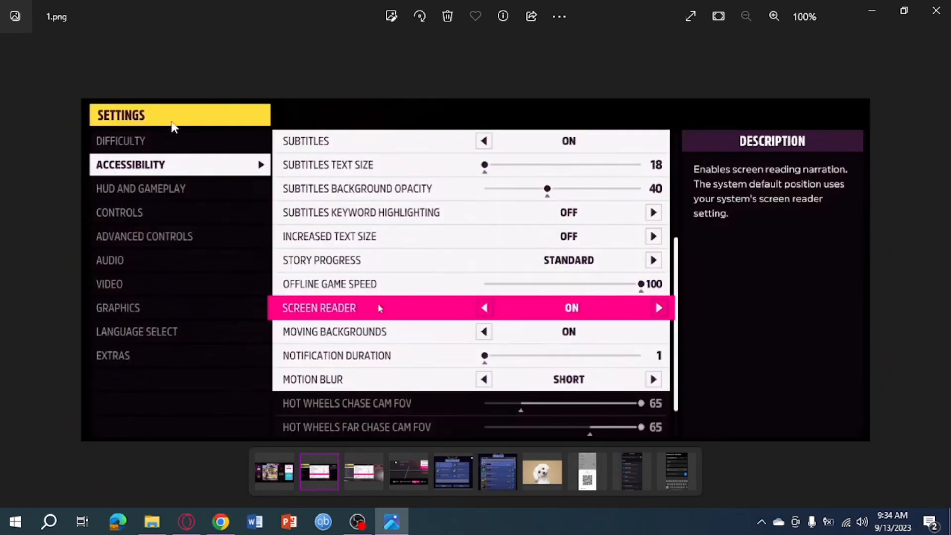
mouse_move(167, 169)
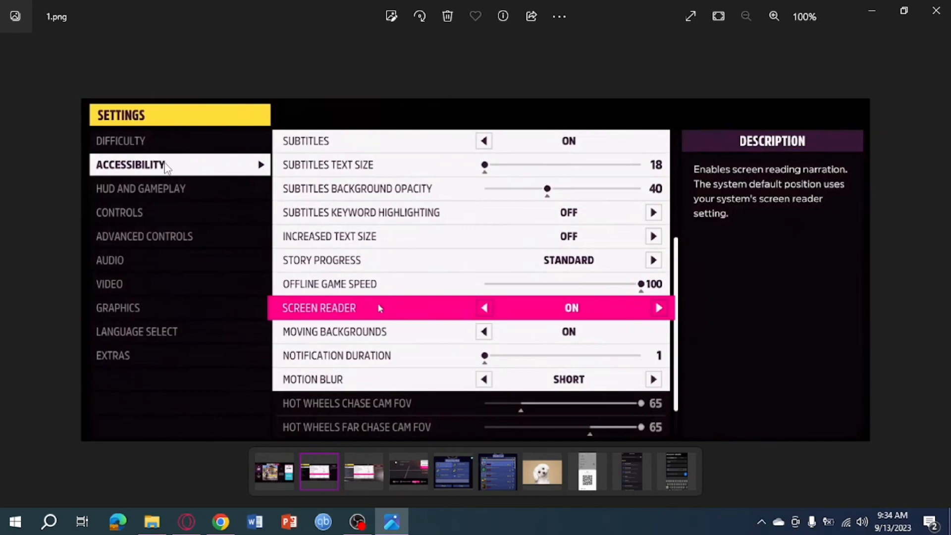
mouse_move(206, 170)
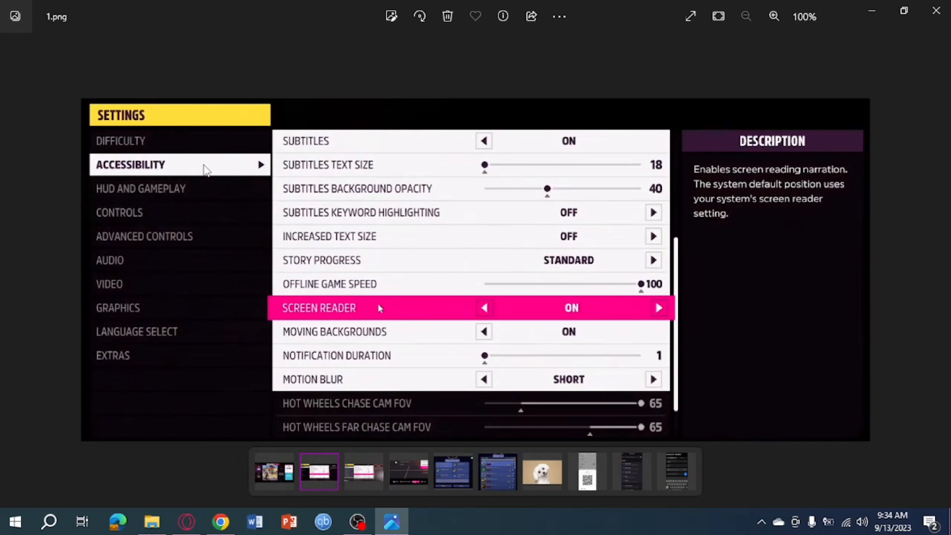
mouse_move(469, 326)
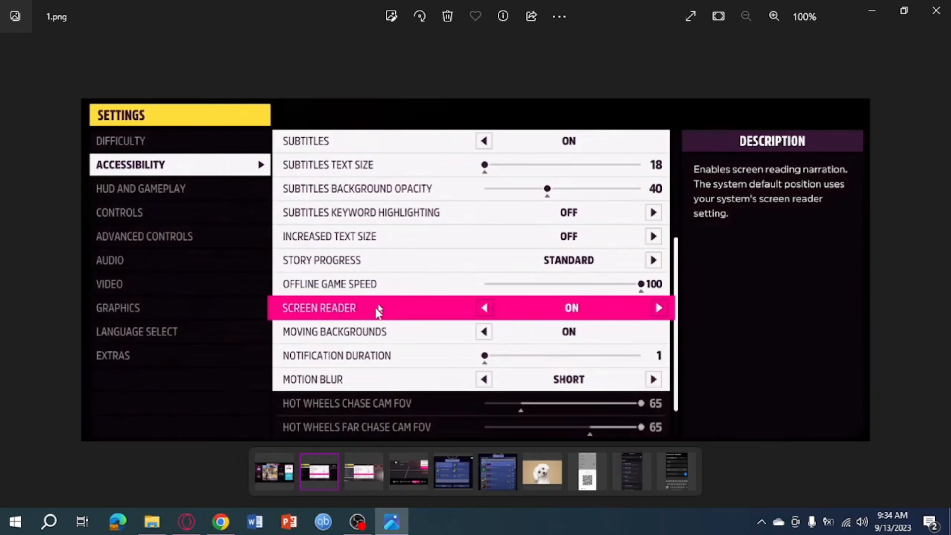
mouse_move(564, 321)
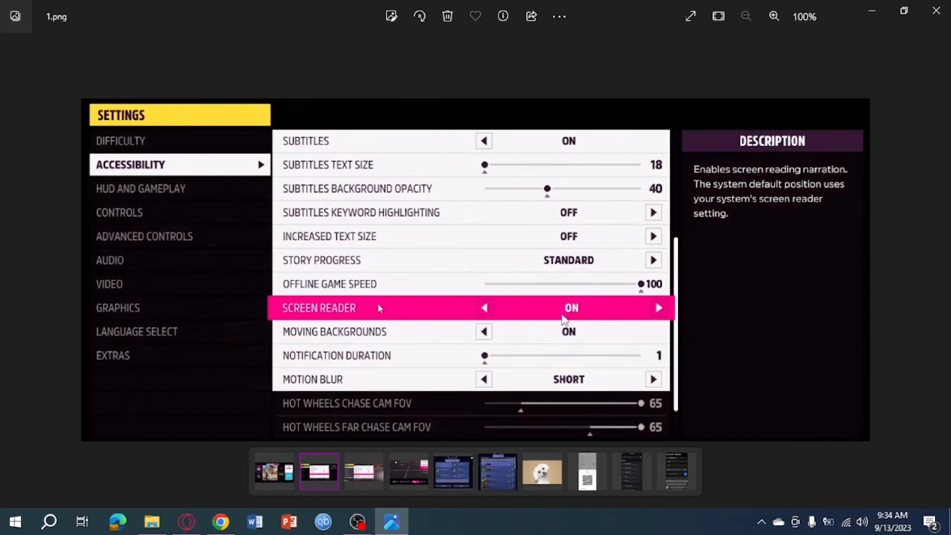
mouse_move(626, 320)
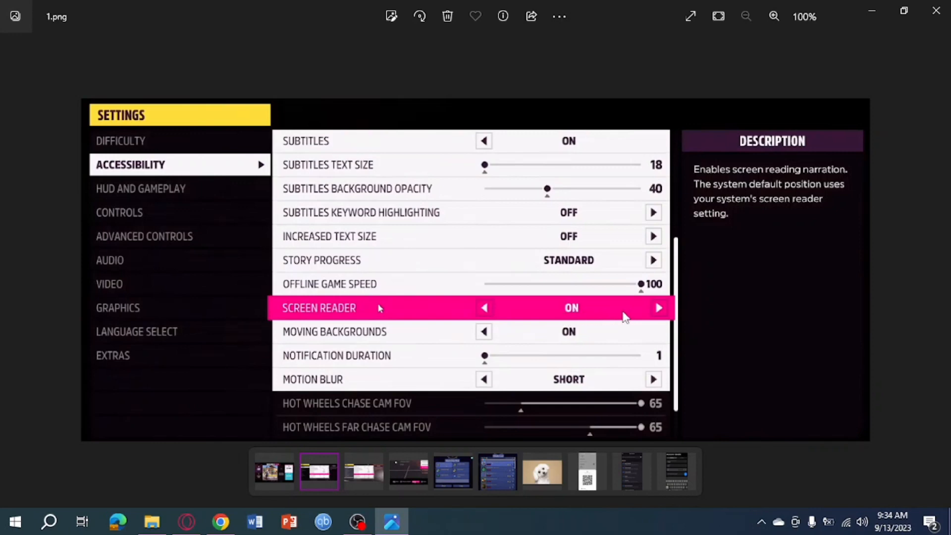
- Advance to the next screenshot showing Forza's Accessibility settings with Screen Reader ON
click(484, 307)
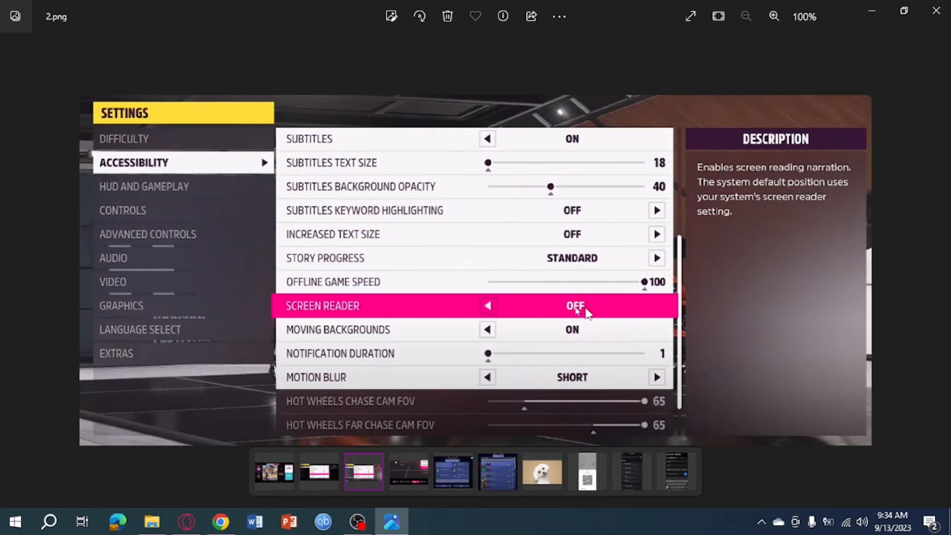
mouse_move(604, 315)
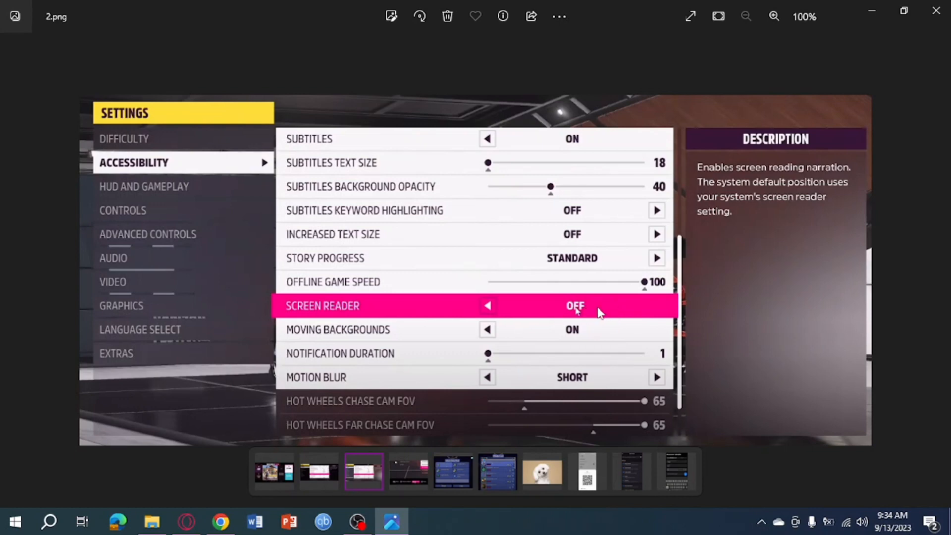
mouse_move(442, 320)
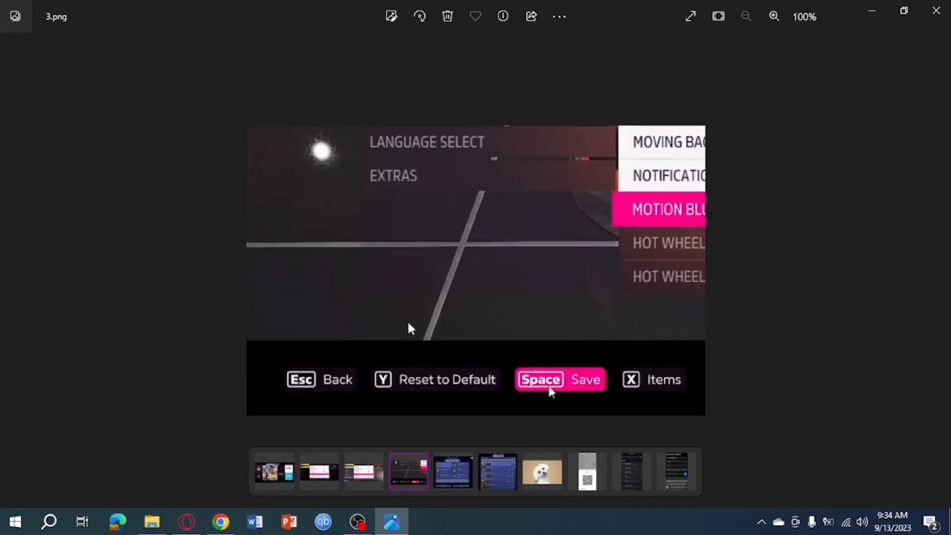
mouse_move(586, 398)
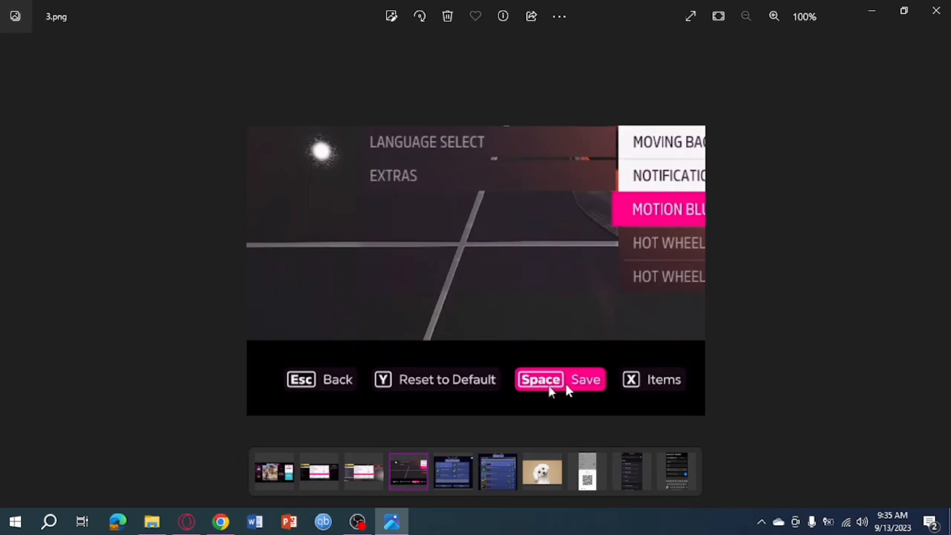
mouse_move(578, 392)
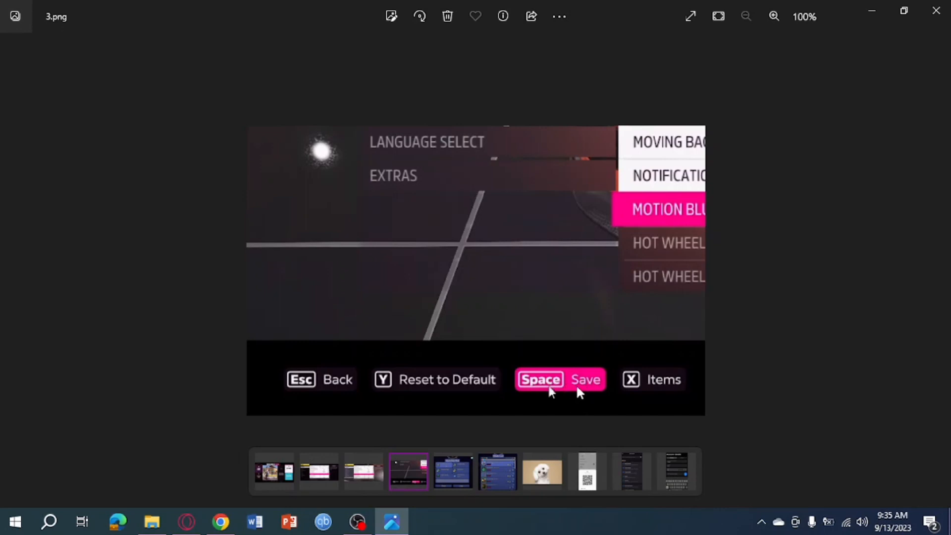